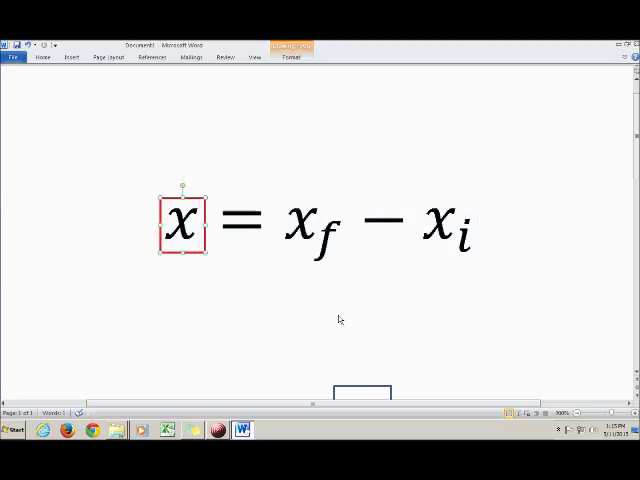
pyautogui.moveTo(496, 228)
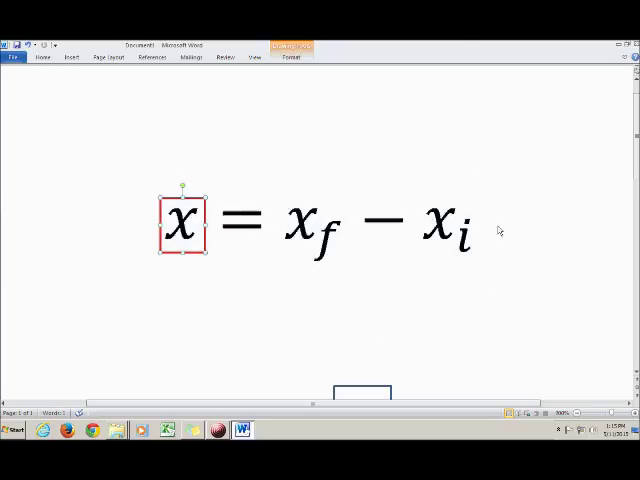
pyautogui.moveTo(512, 232)
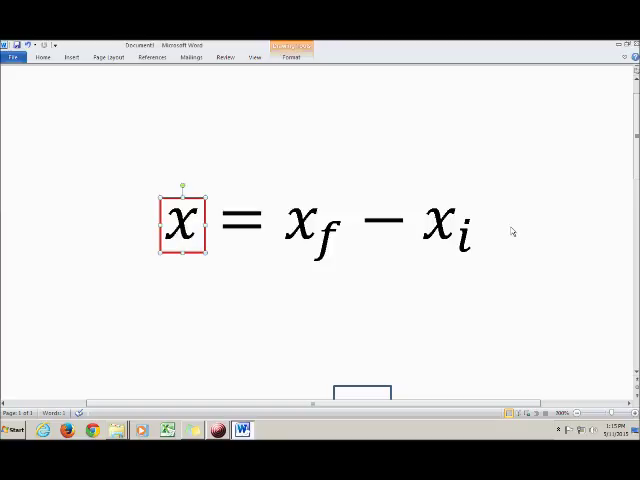
pyautogui.moveTo(492, 232)
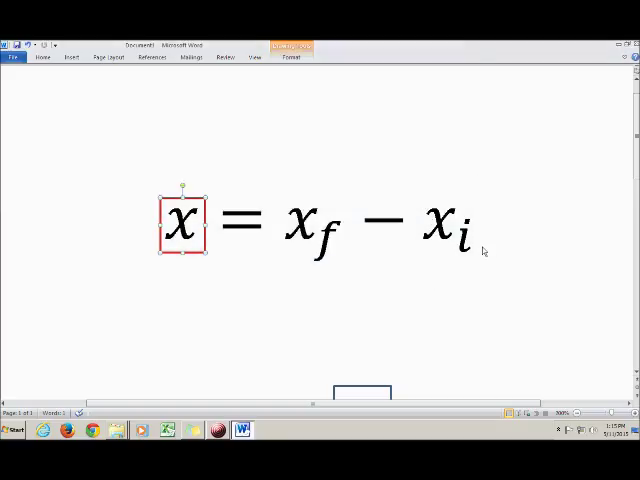
pyautogui.moveTo(378, 390)
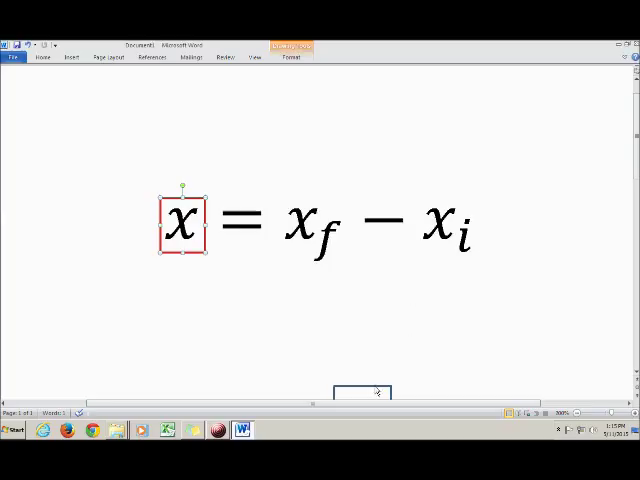
# Choose the ribbon tool used to add the red y = mx + b and sketch the F-vs-x graph.
pyautogui.click(450, 224)
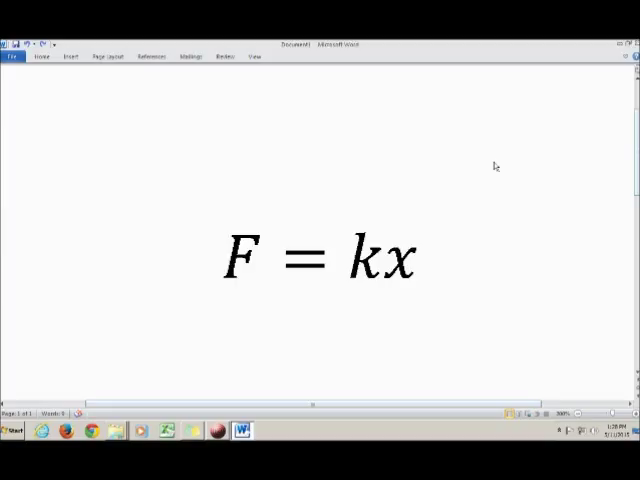
pyautogui.moveTo(462, 180)
pyautogui.write('y = mx + b')
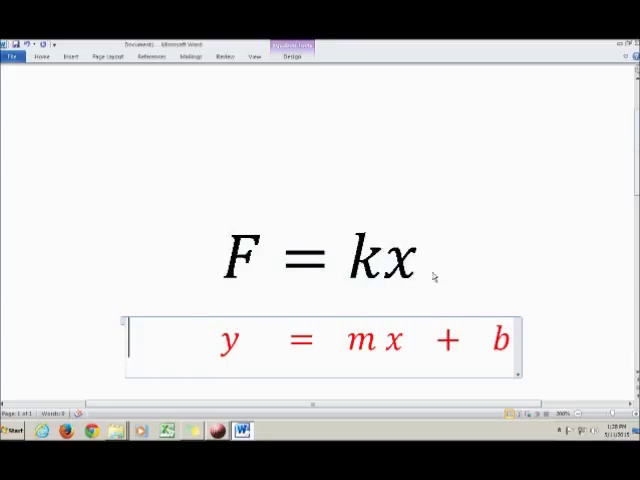
pyautogui.moveTo(392, 346)
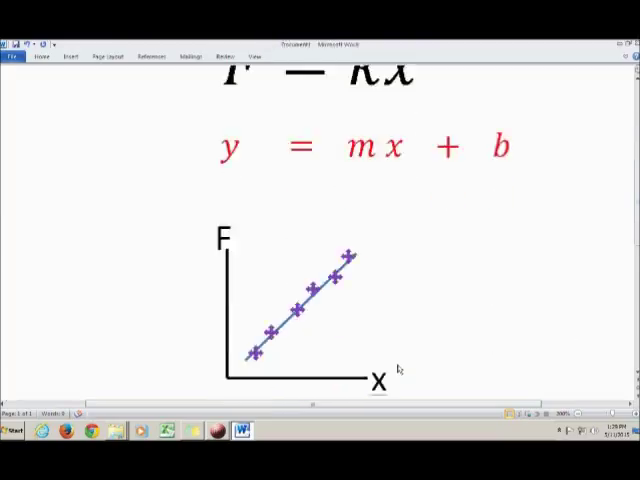
pyautogui.scroll(-3)
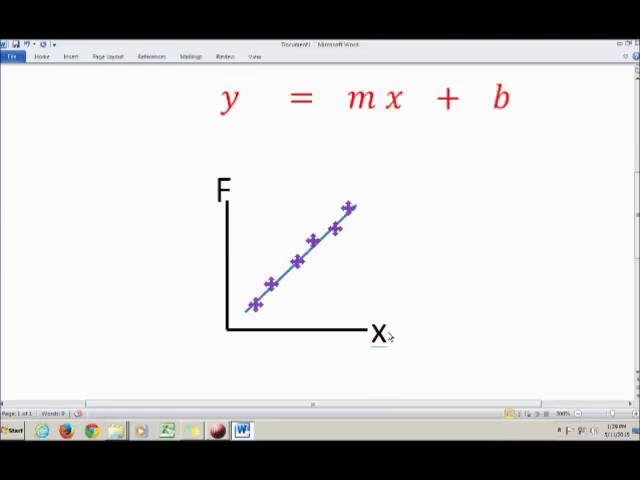
pyautogui.moveTo(312, 258)
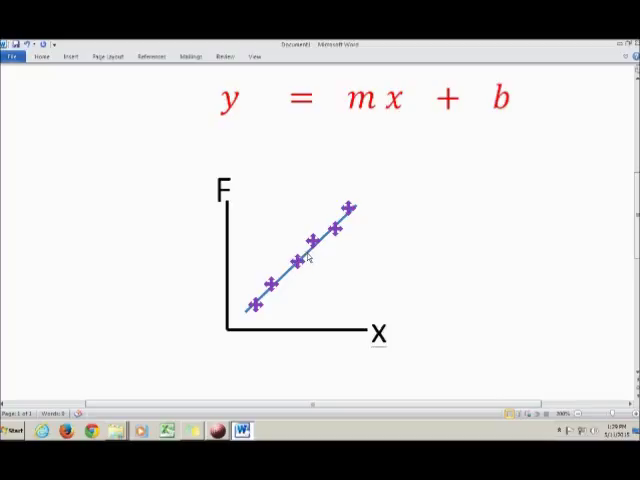
pyautogui.moveTo(274, 196)
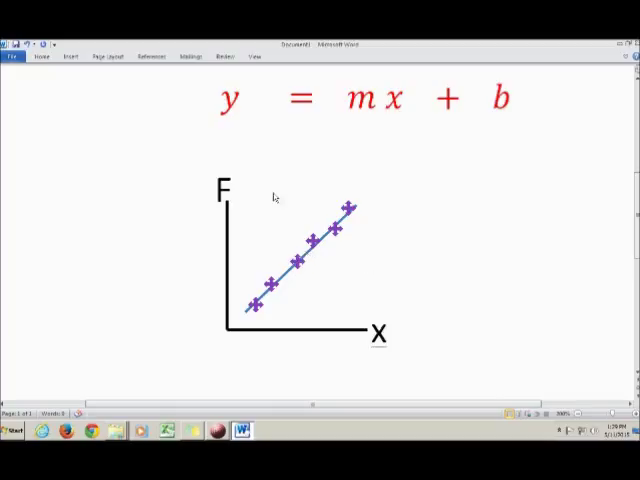
pyautogui.moveTo(436, 232)
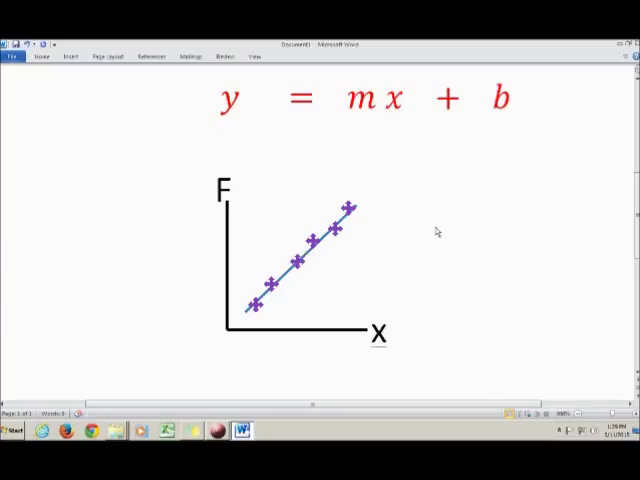